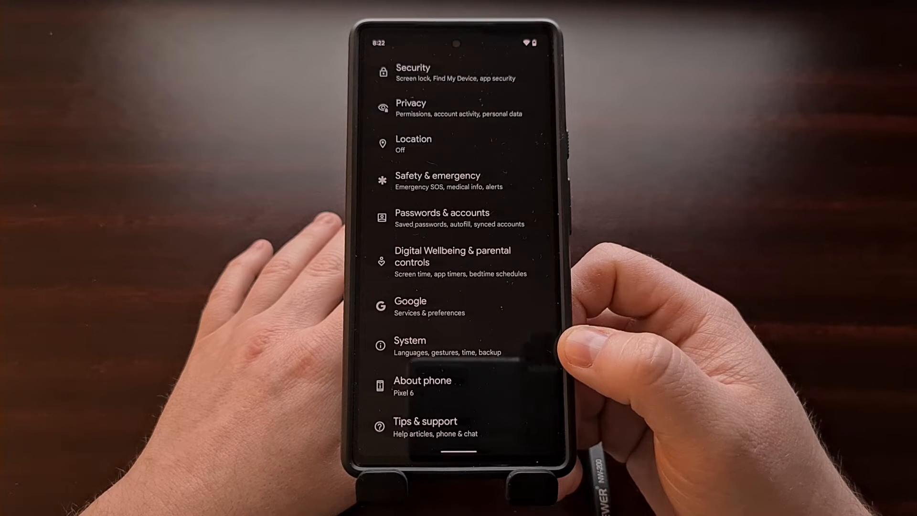
# - Go to the System page from the main Settings list
pyautogui.click(410, 345)
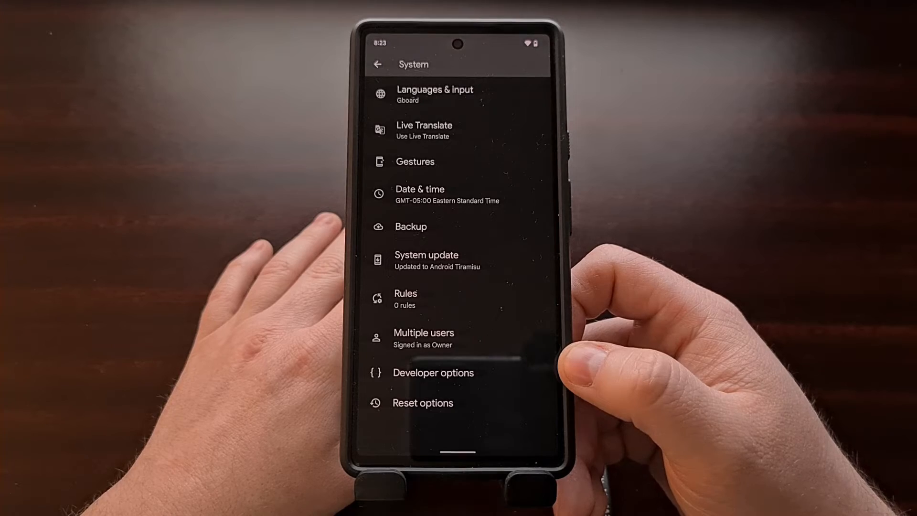
# - Enter Developer options and scroll down to the Networking section
pyautogui.click(433, 372)
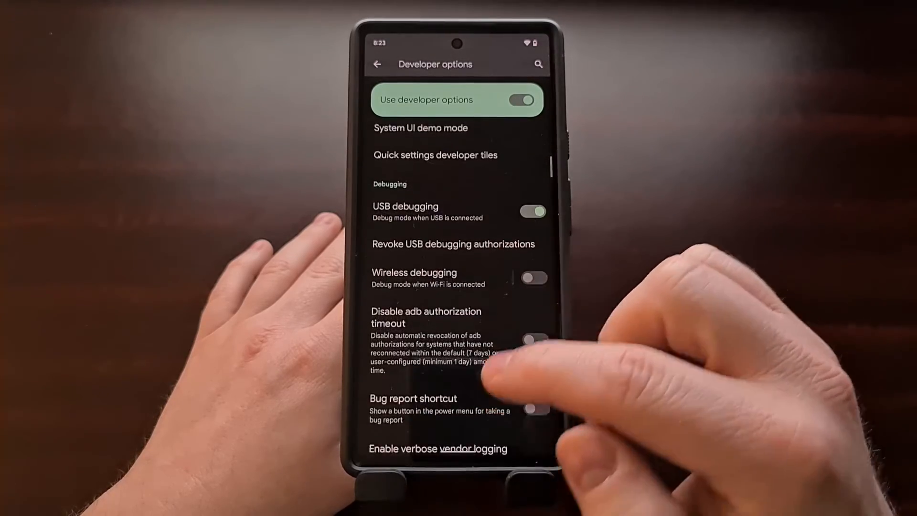
pyautogui.scroll(-3)
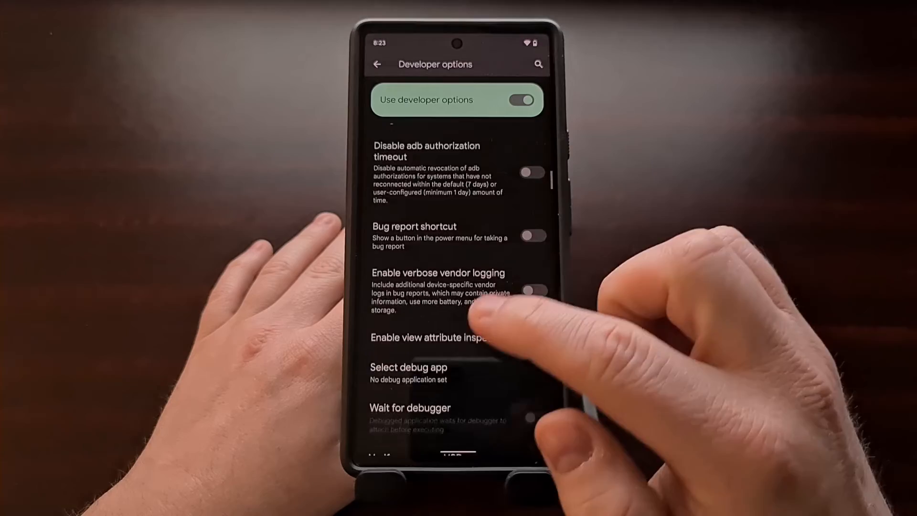
pyautogui.scroll(-3)
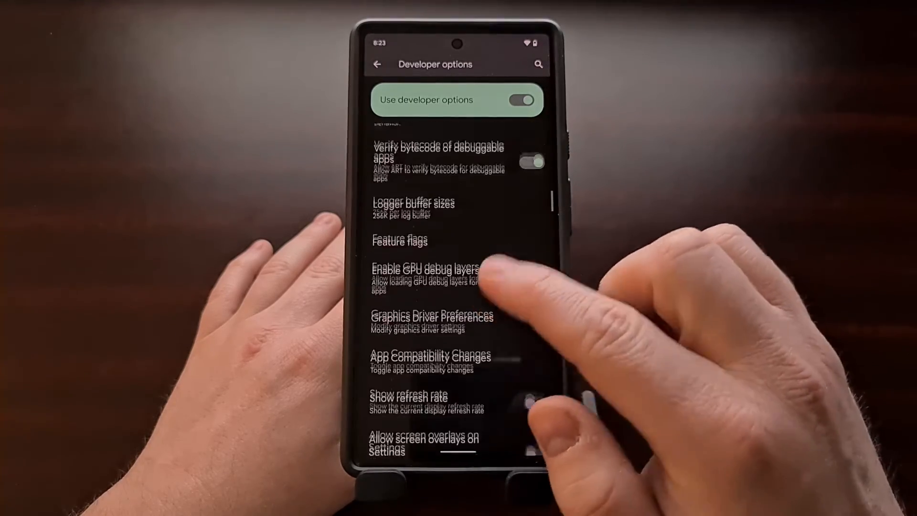
pyautogui.scroll(-3)
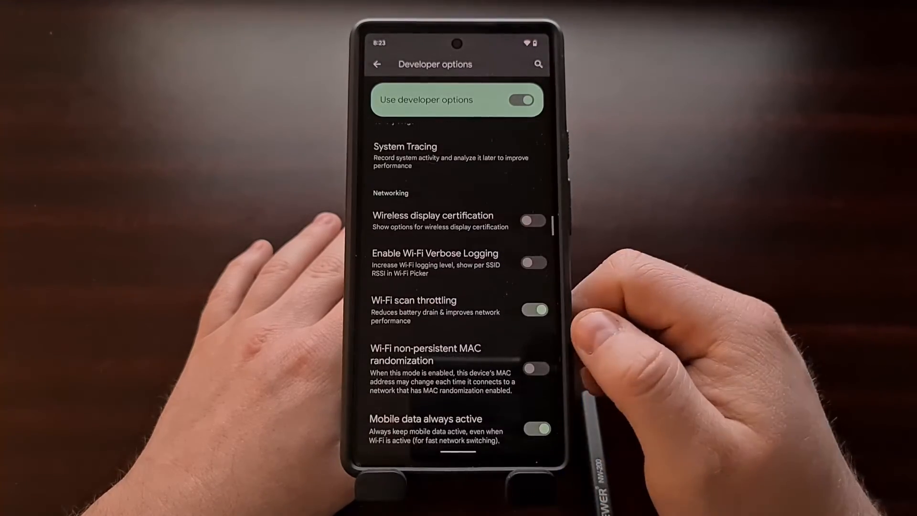
pyautogui.scroll(-3)
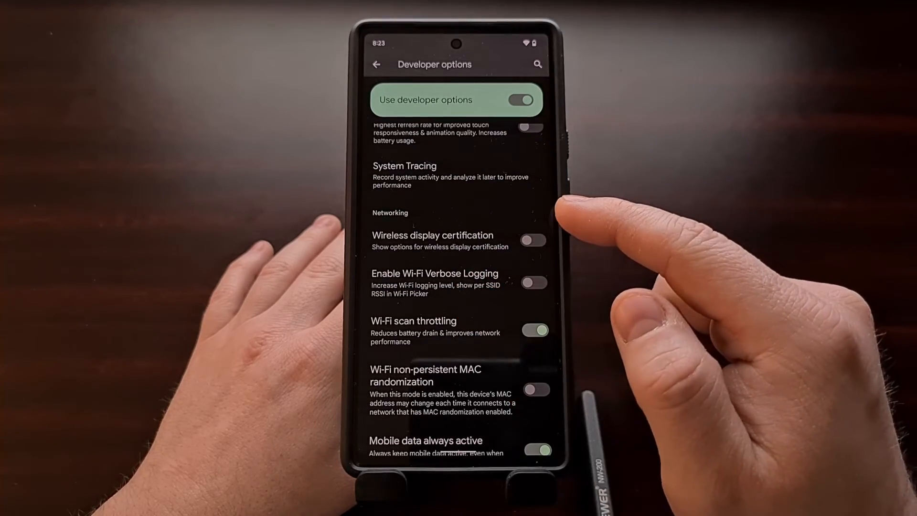
# - Turn the Mobile data always active toggle off, leaving Wi-Fi scan throttling on
pyautogui.scroll(-3)
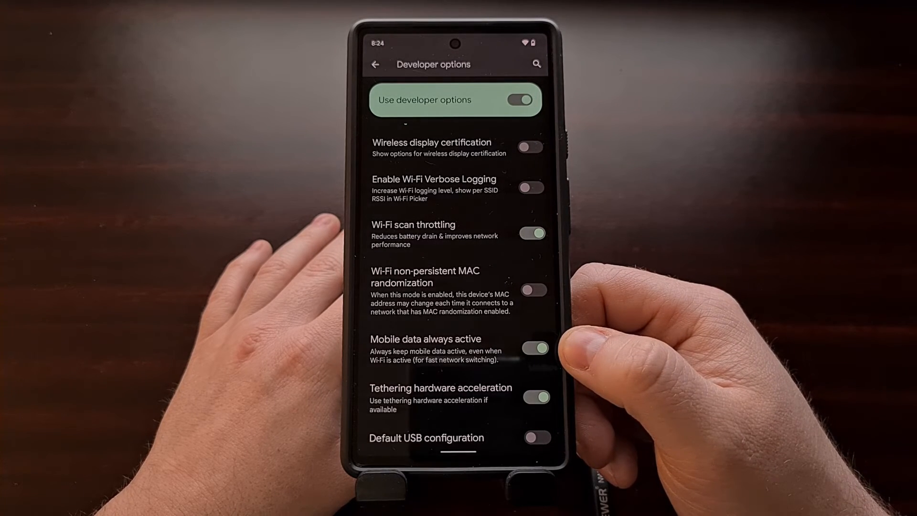
pyautogui.click(536, 347)
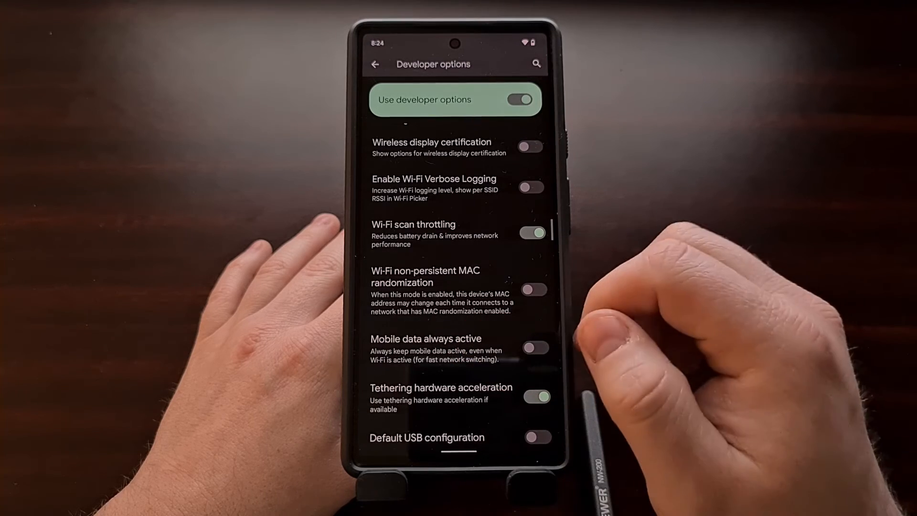